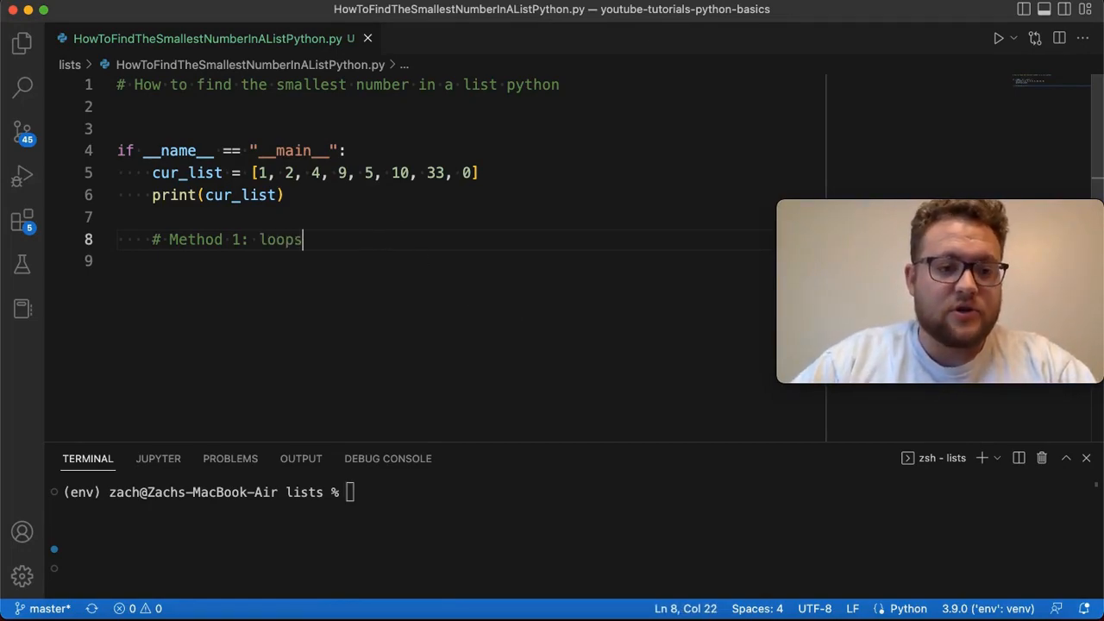
- Add a new indented line after the '# Method 1: loops' comment
key("enter")
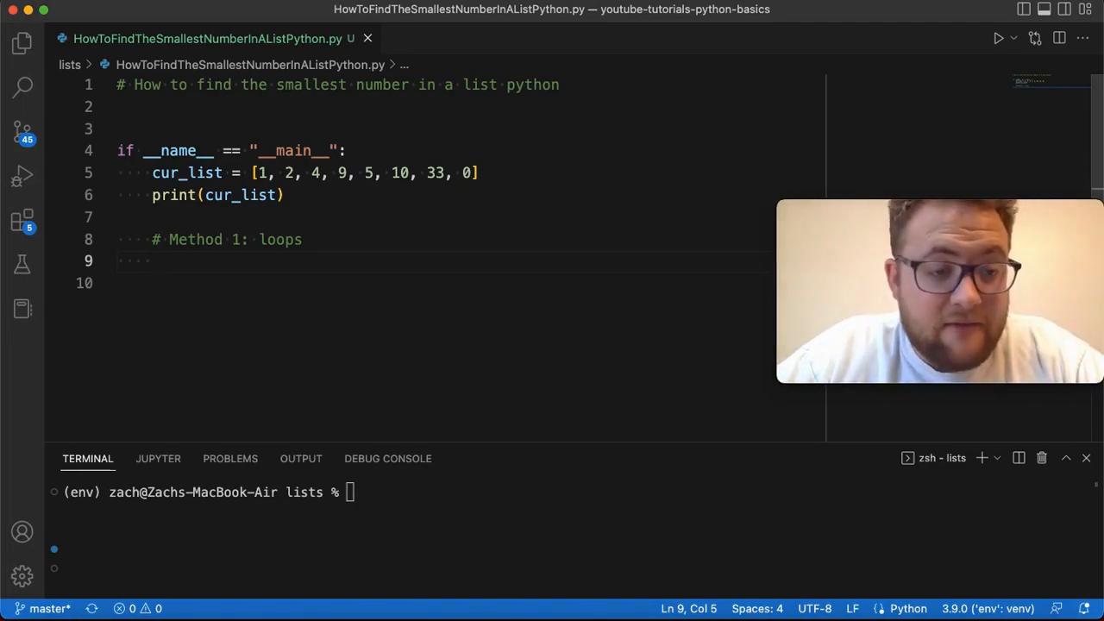
- Initialise smallest, trying int(1e100) before settling on cur_list[0]
type("small")
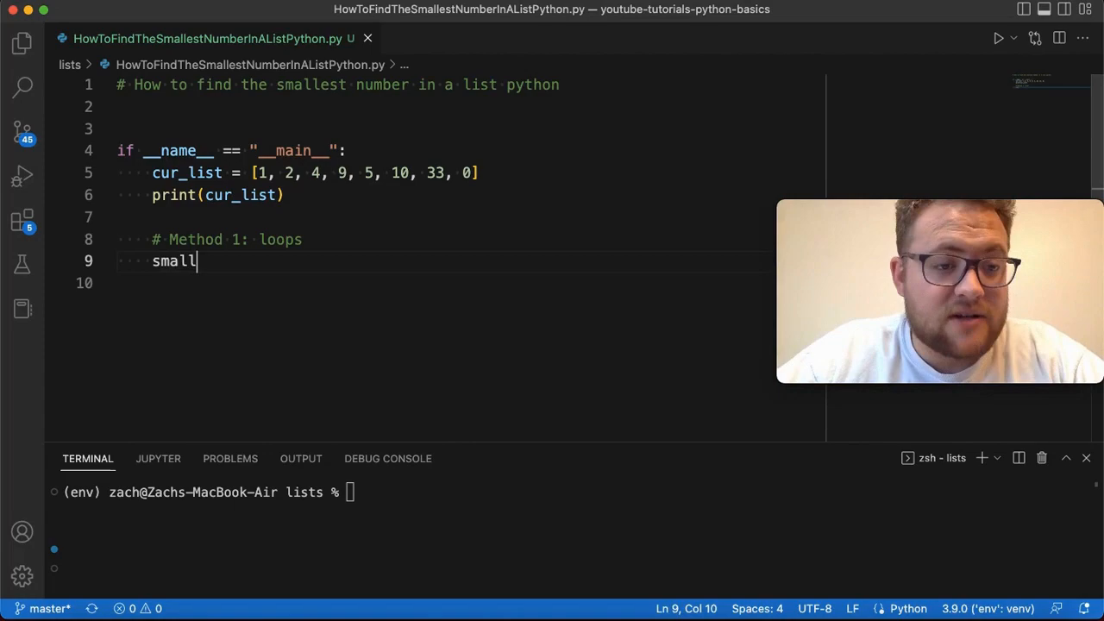
type("est")
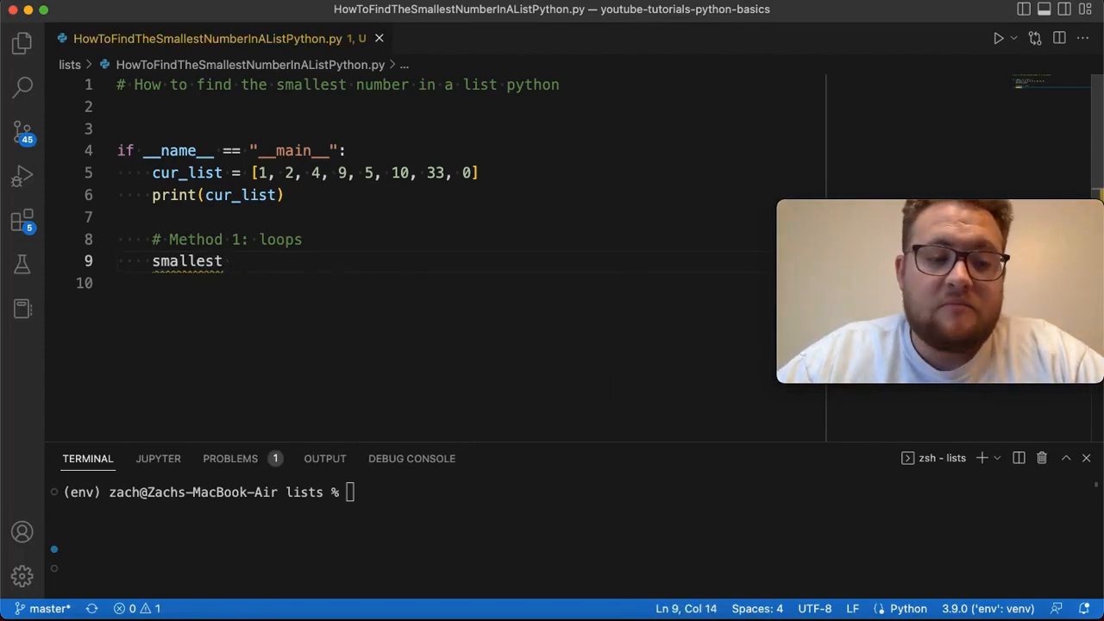
type("=")
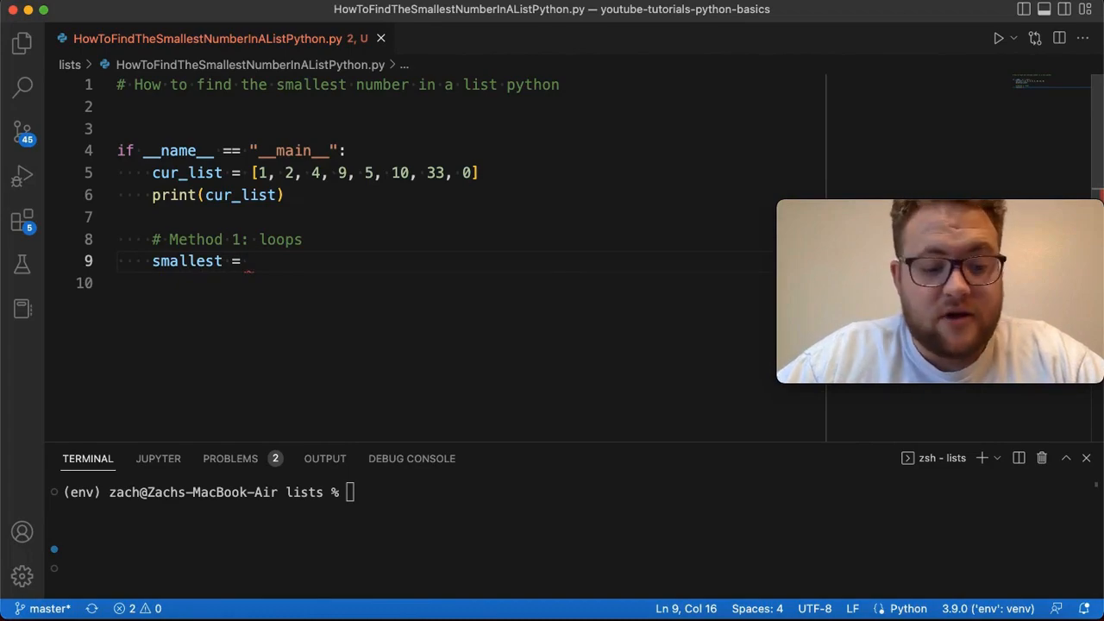
type("int")
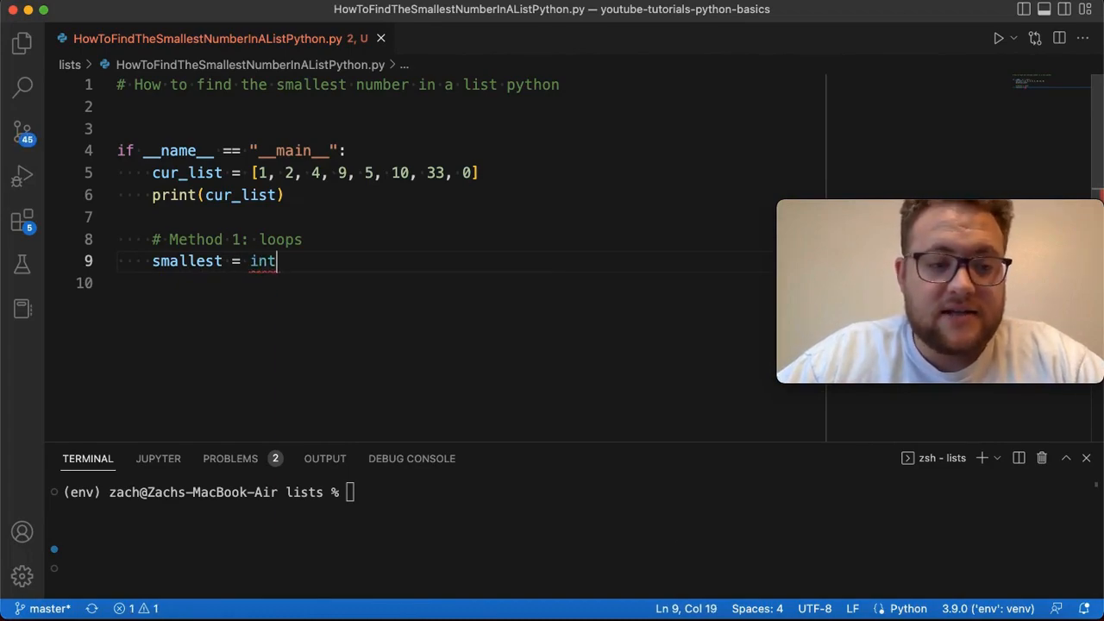
type("(")
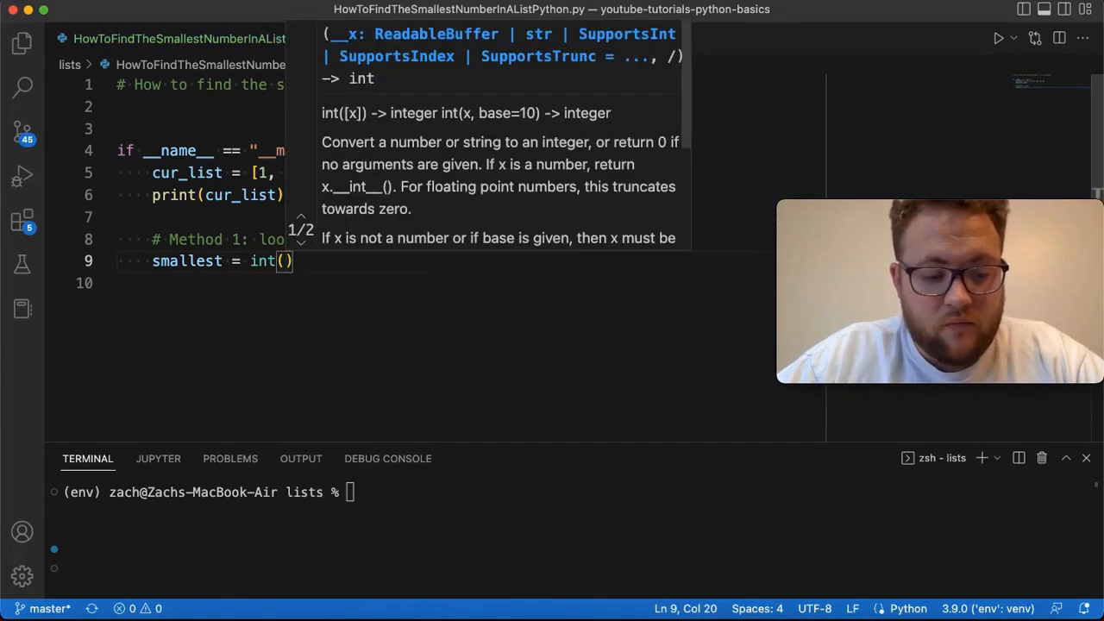
type("1e100")
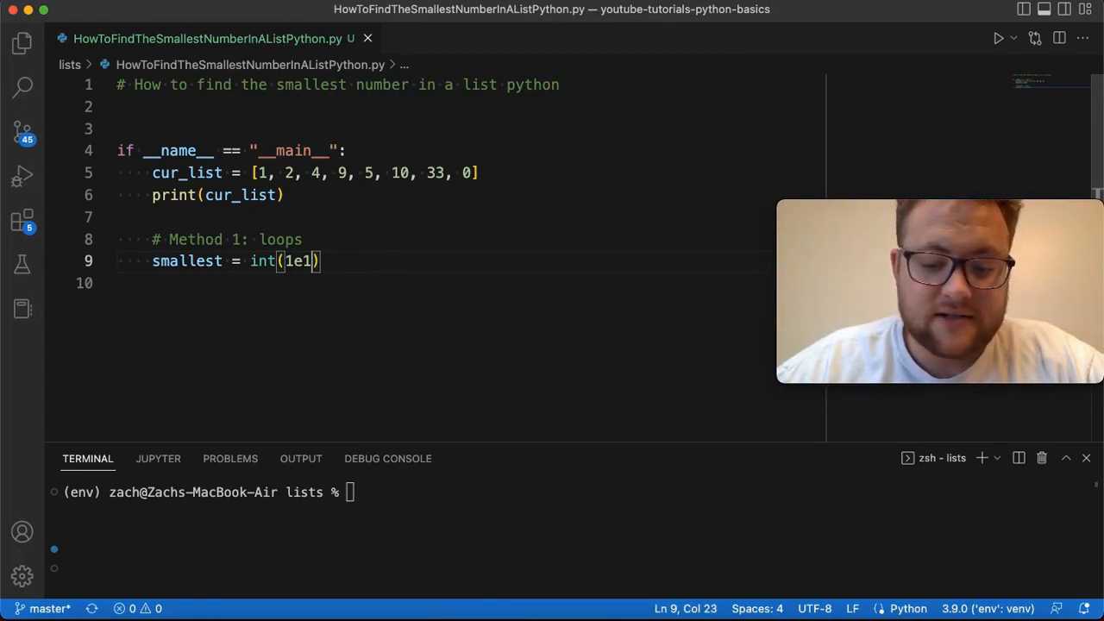
type("0")
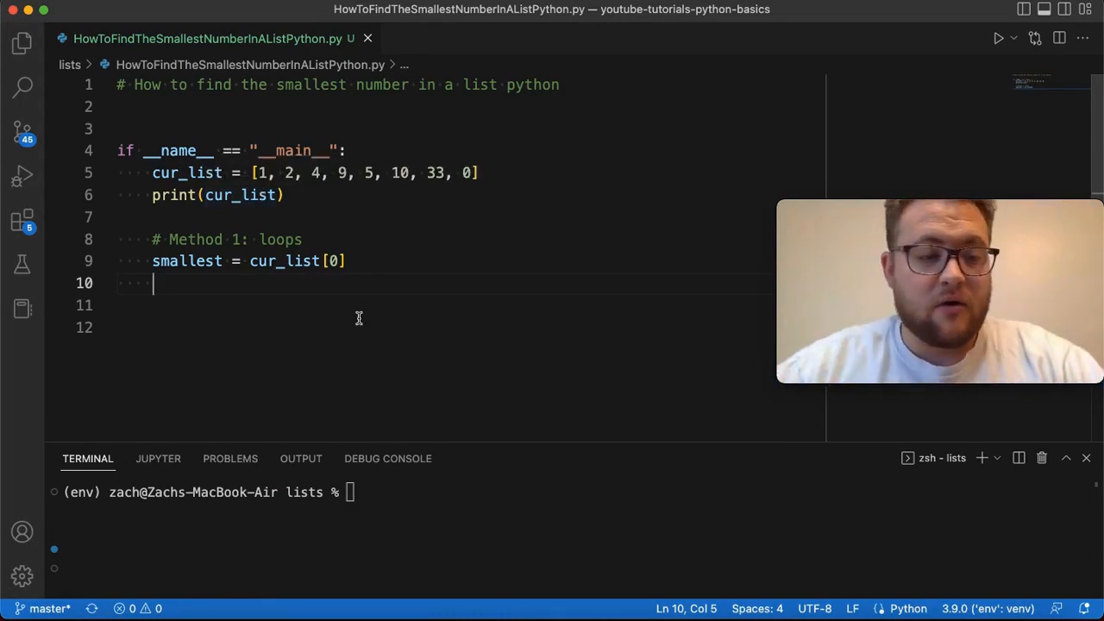
- Write the loop updating smallest when num < smallest, and start print('Method 1', ...)
type("for num i")
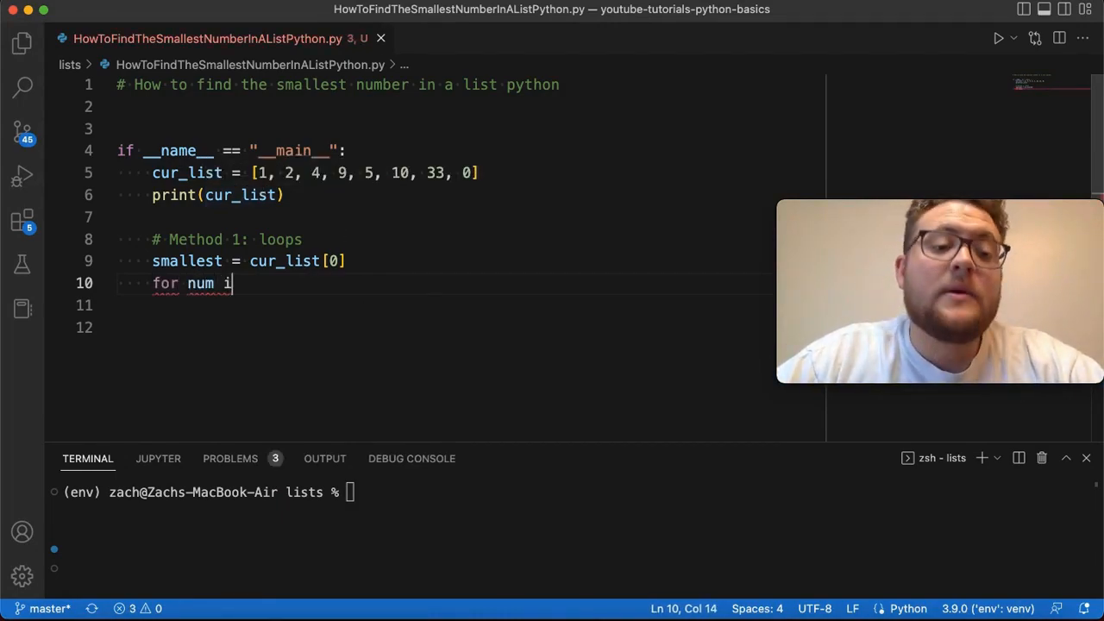
type("n cur_list")
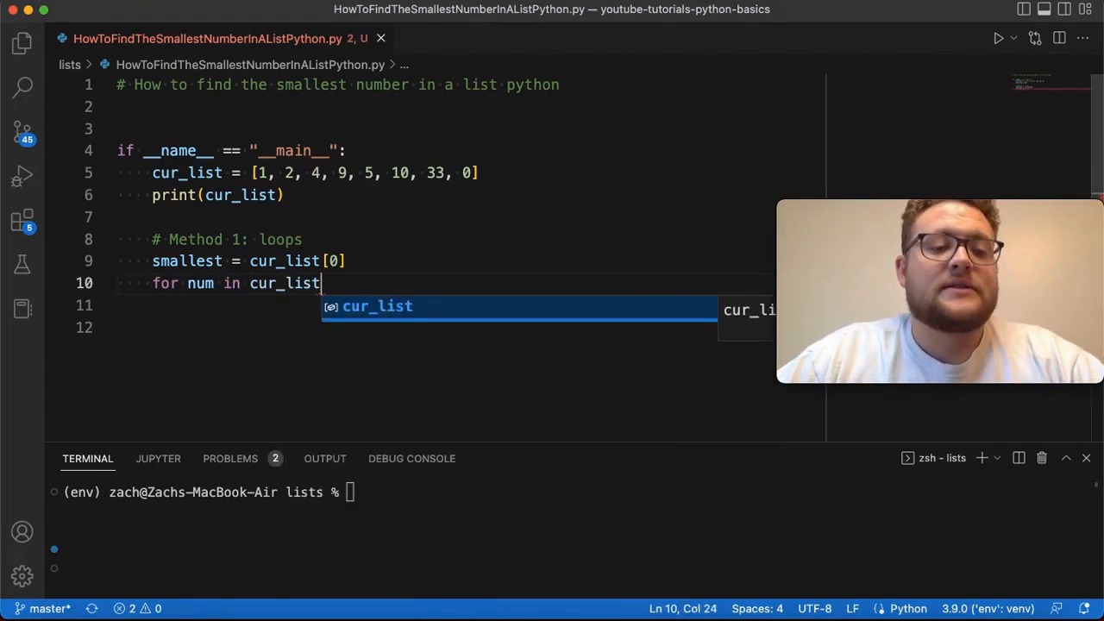
type(":")
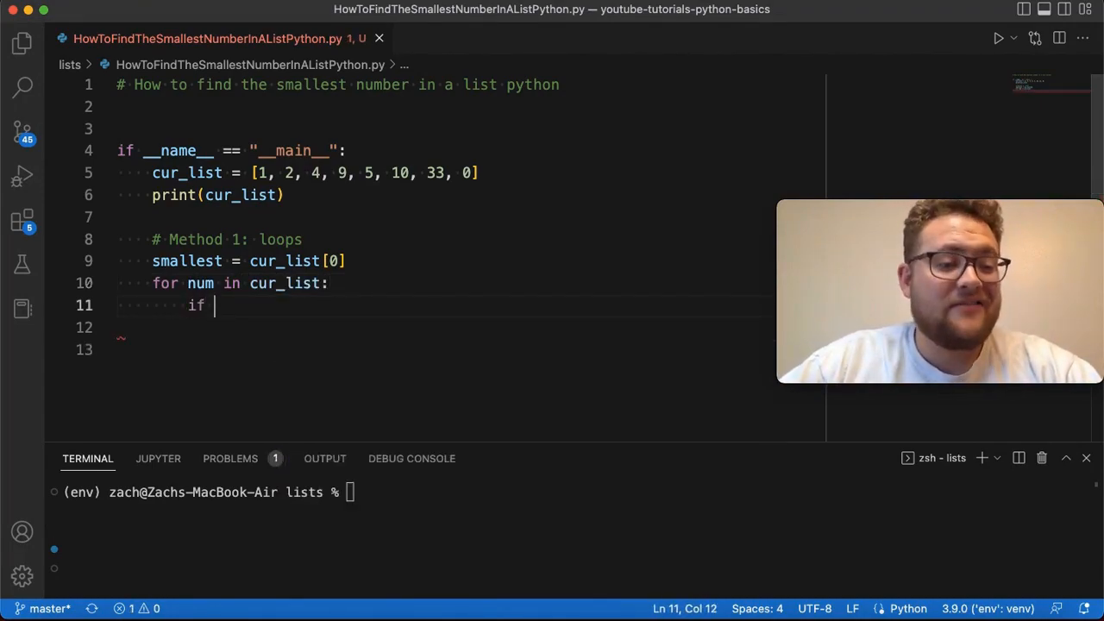
type("num < sm")
left_click(444, 328)
type("sam")
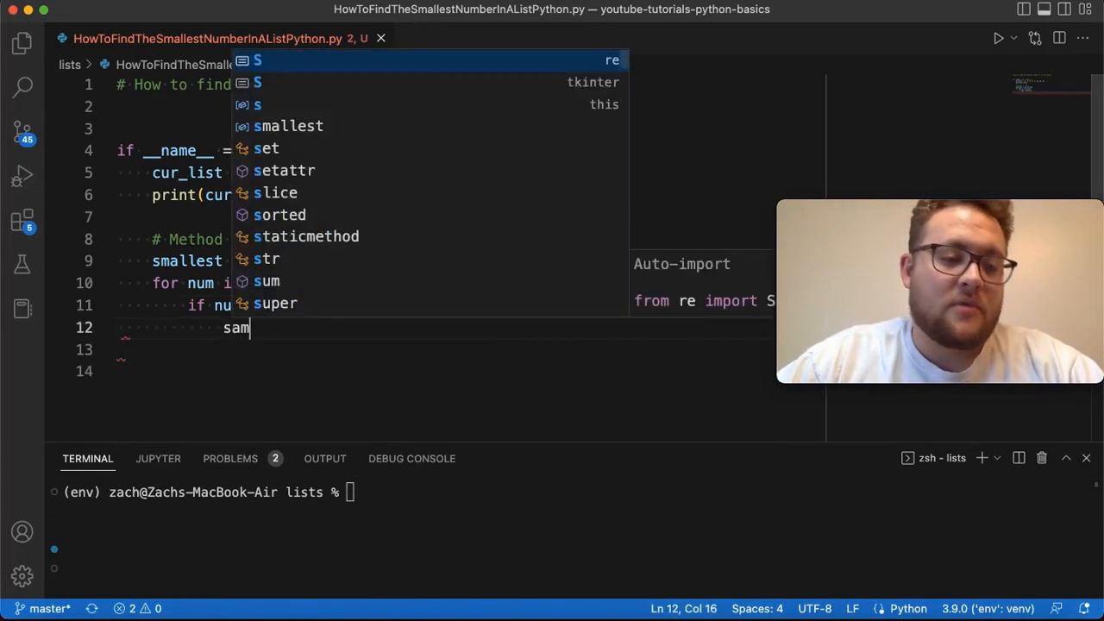
type("allest")
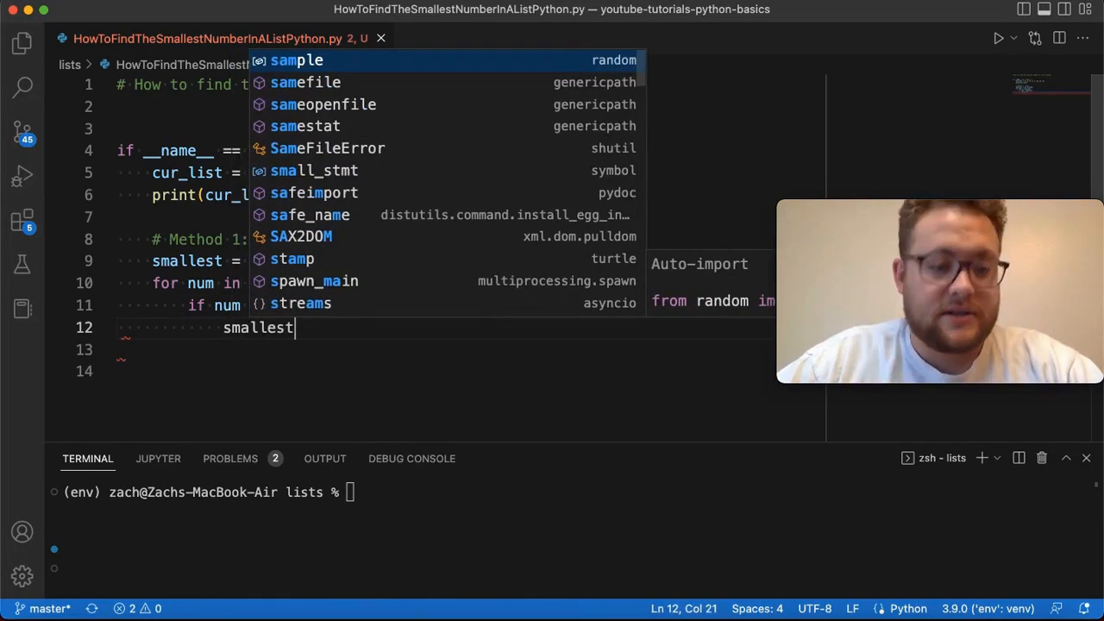
key("Enter")
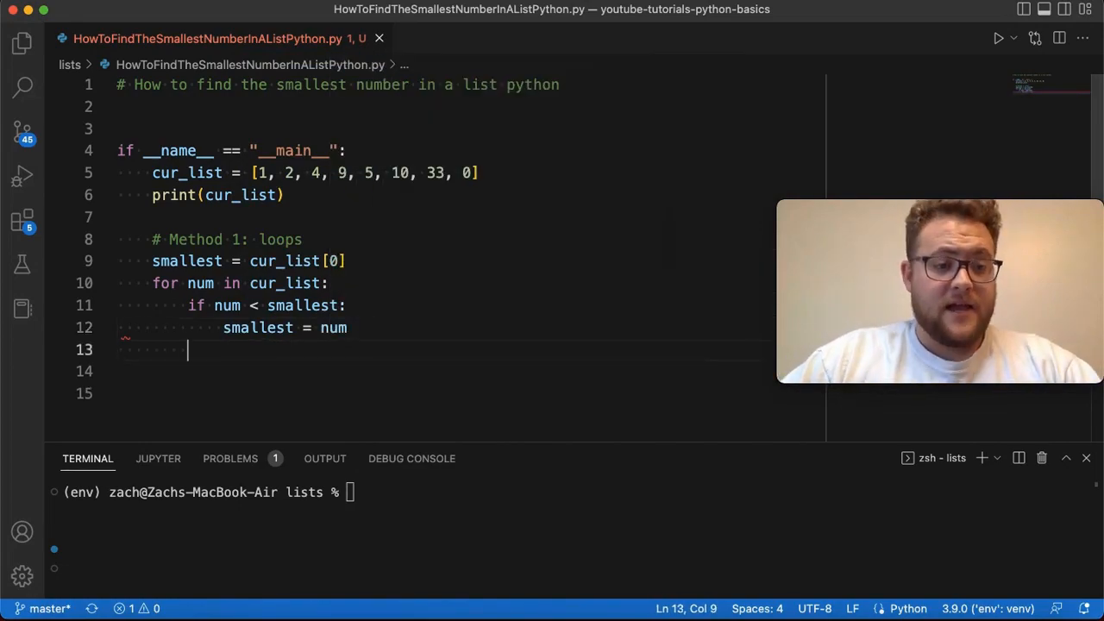
type("print()")
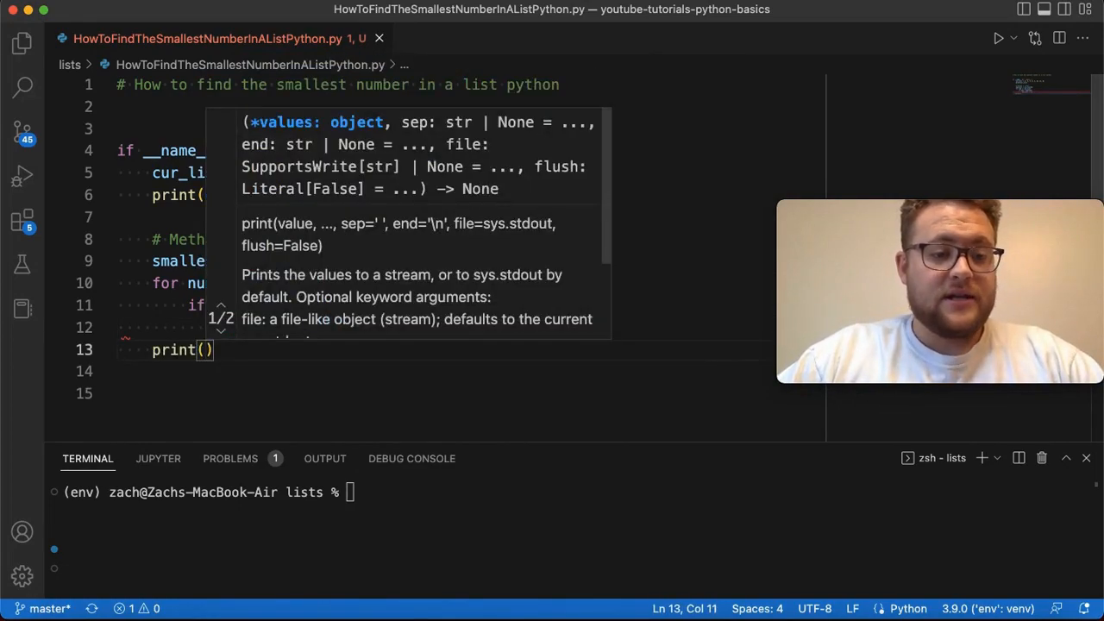
type("'Method 1'")
left_click(574, 492)
type("python HowToFindTheSmallestNumberInAListPython.py")
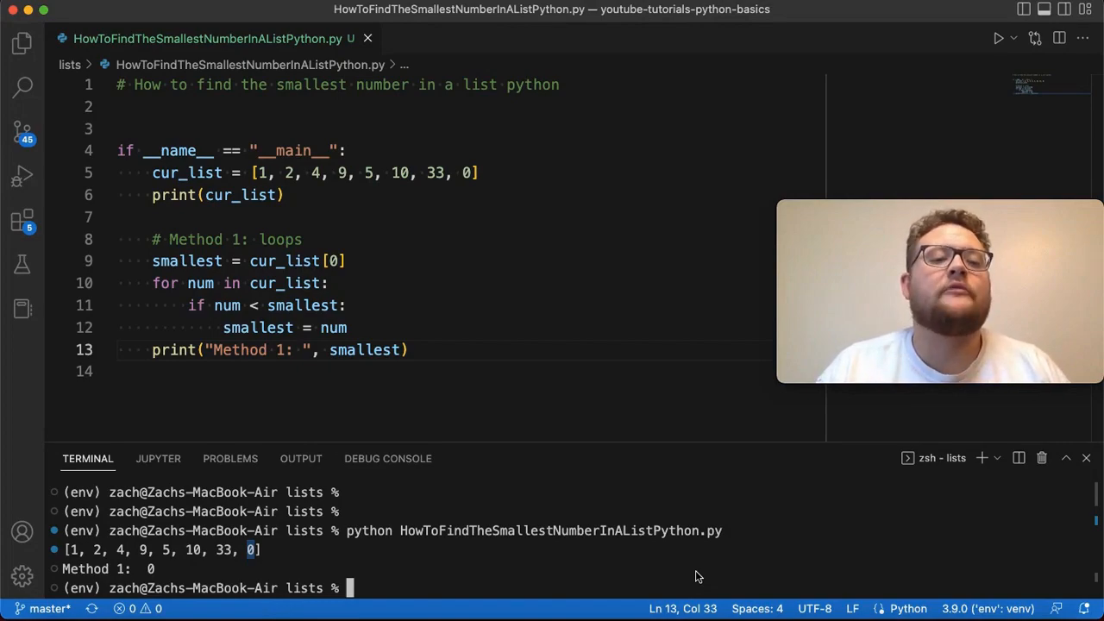
mouse_move(422, 267)
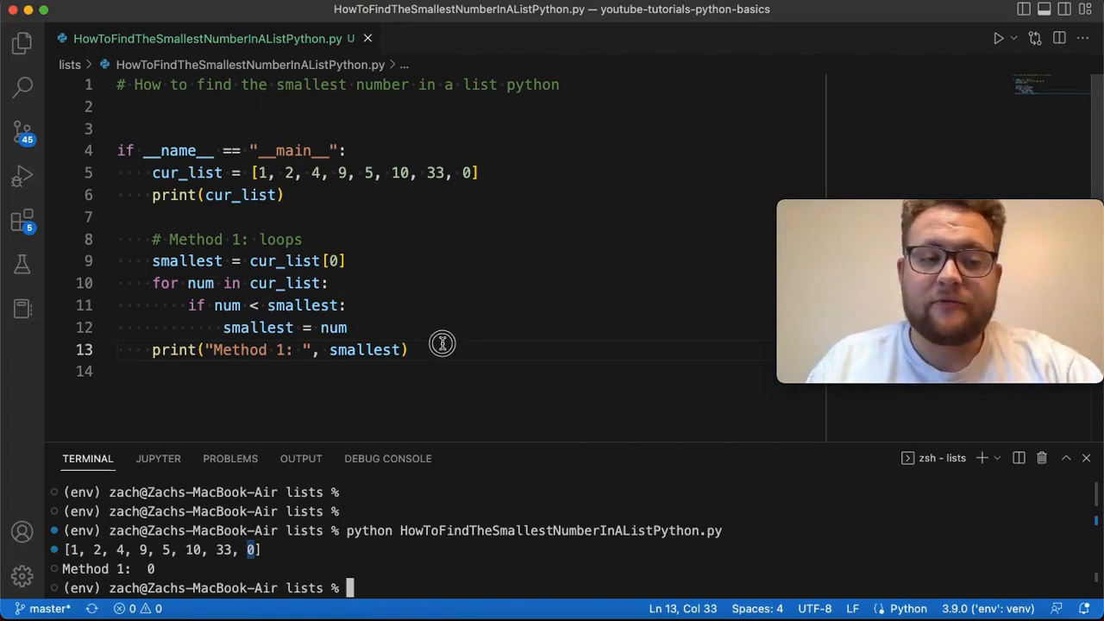
- Add a '# sorting' comment and sorted_list = sorted(cur_list)
type("# Method 2:")
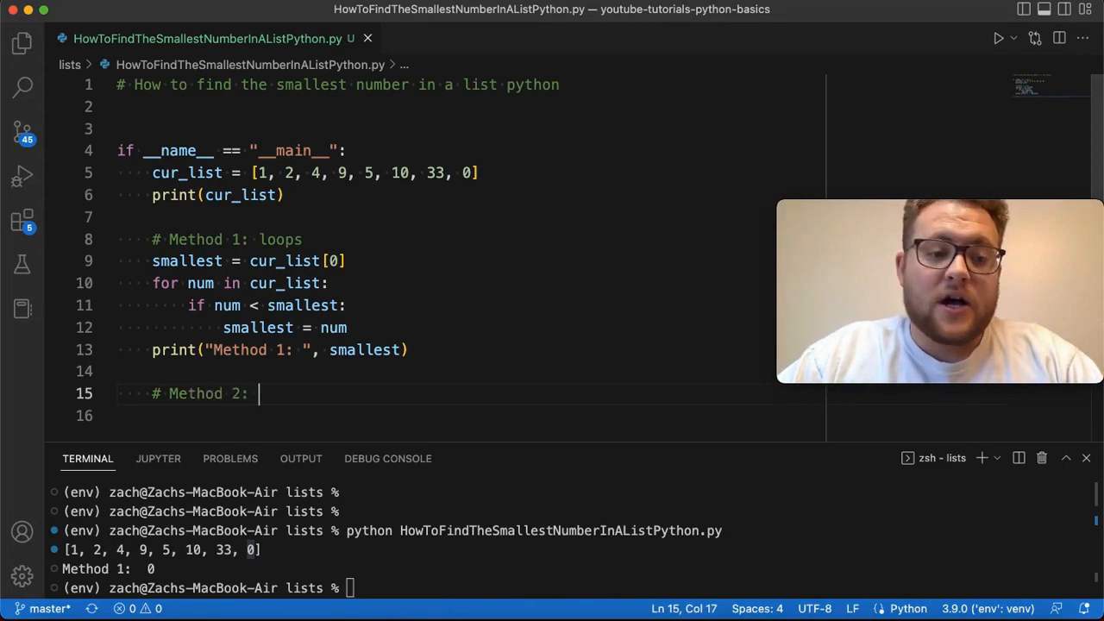
type("sorting")
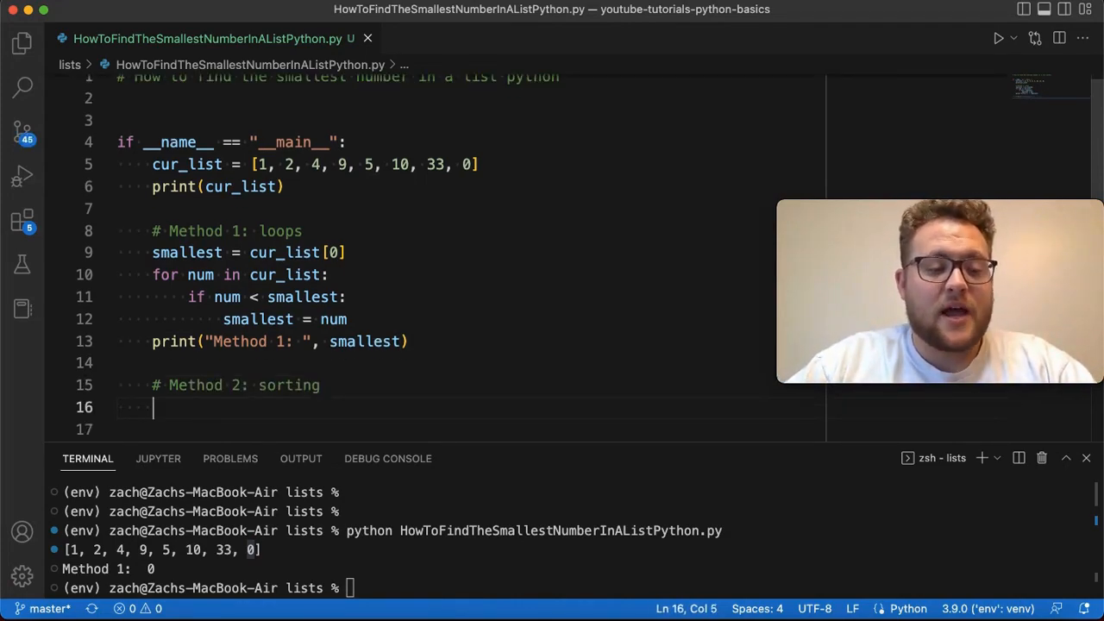
type("sorted_lis")
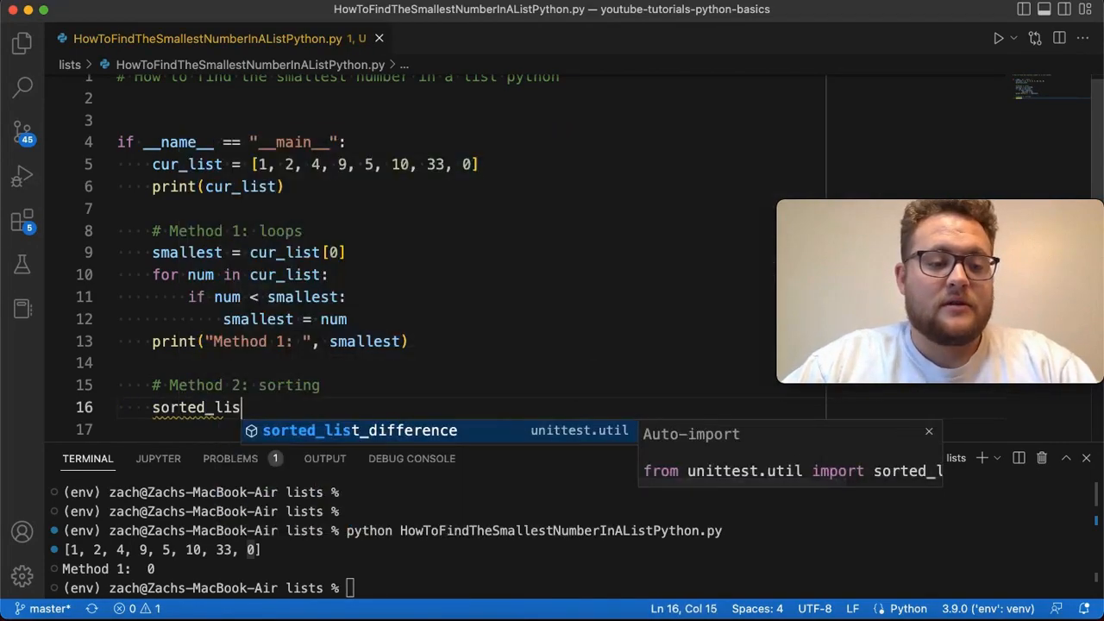
type("t = sorted")
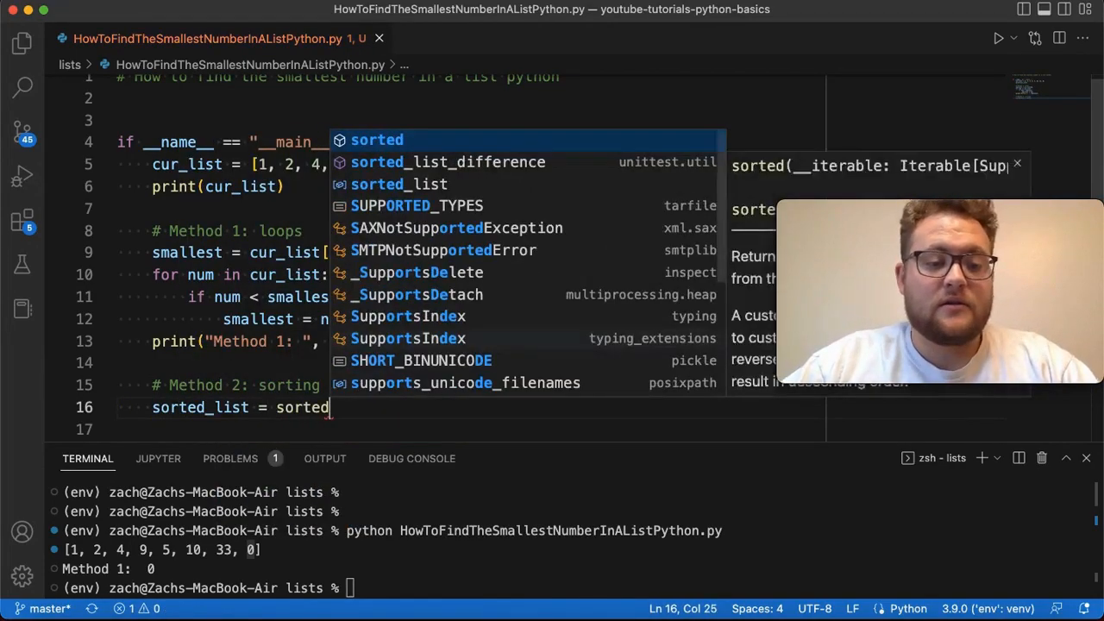
type("(cur")
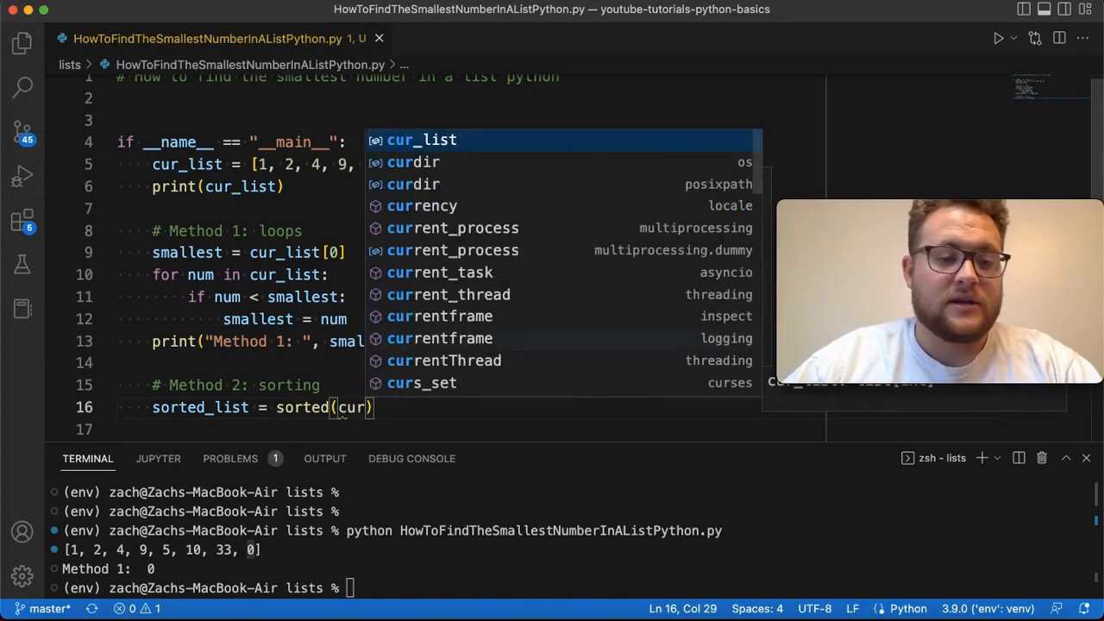
key("Enter")
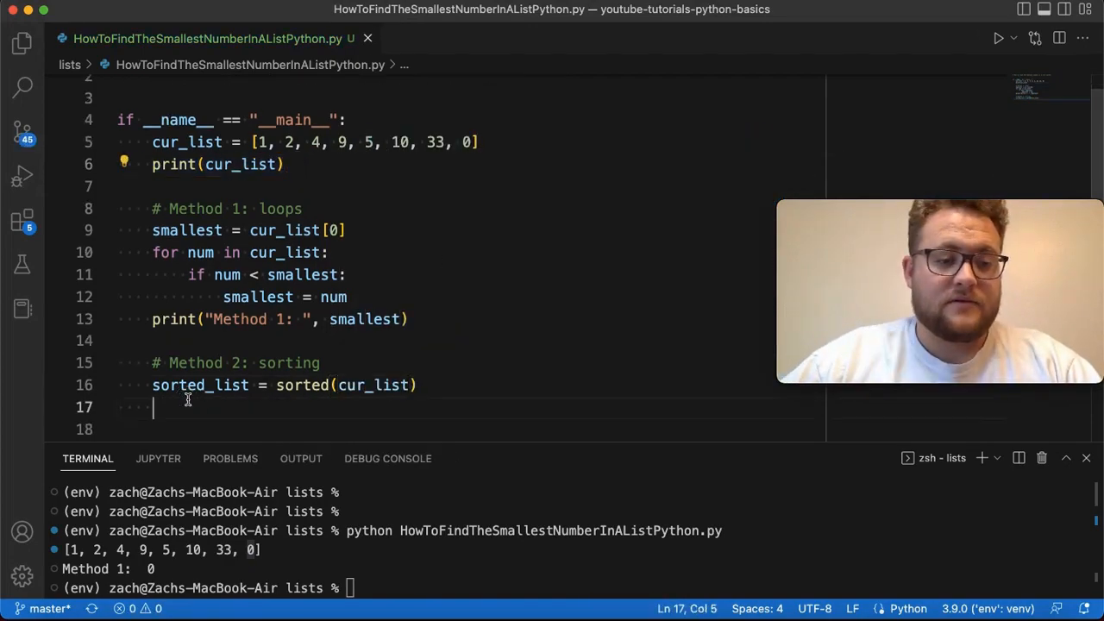
- Print 'Sorted list: ' with sorted_list, then select that print line for replacement
type("print('Sorted list: sorted_list)")
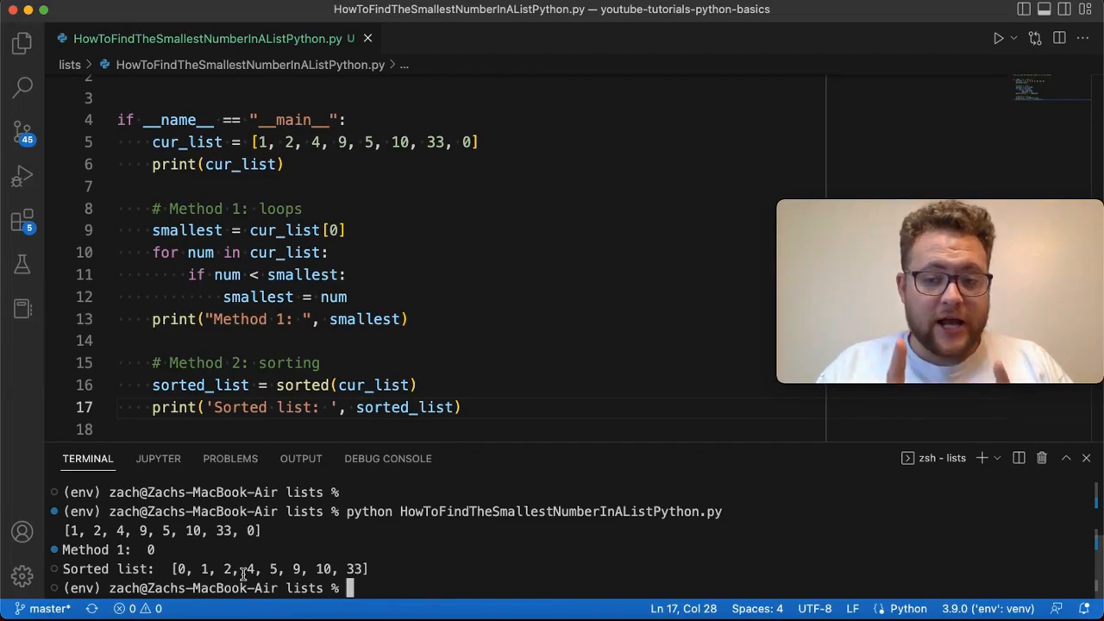
left_click(448, 407)
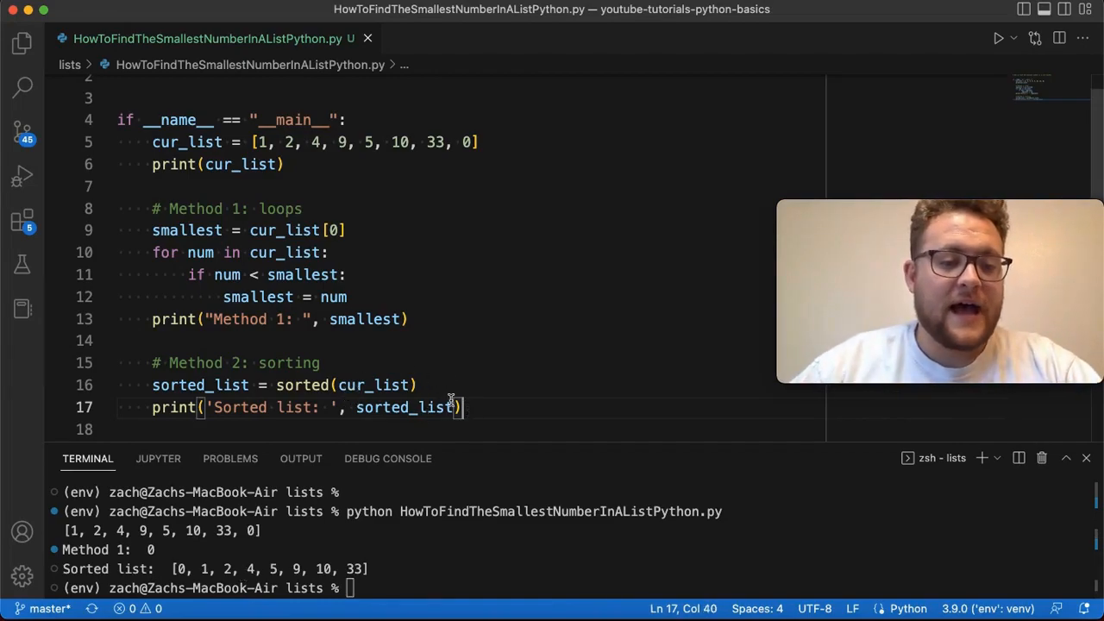
left_click_drag(464, 407, 153, 407)
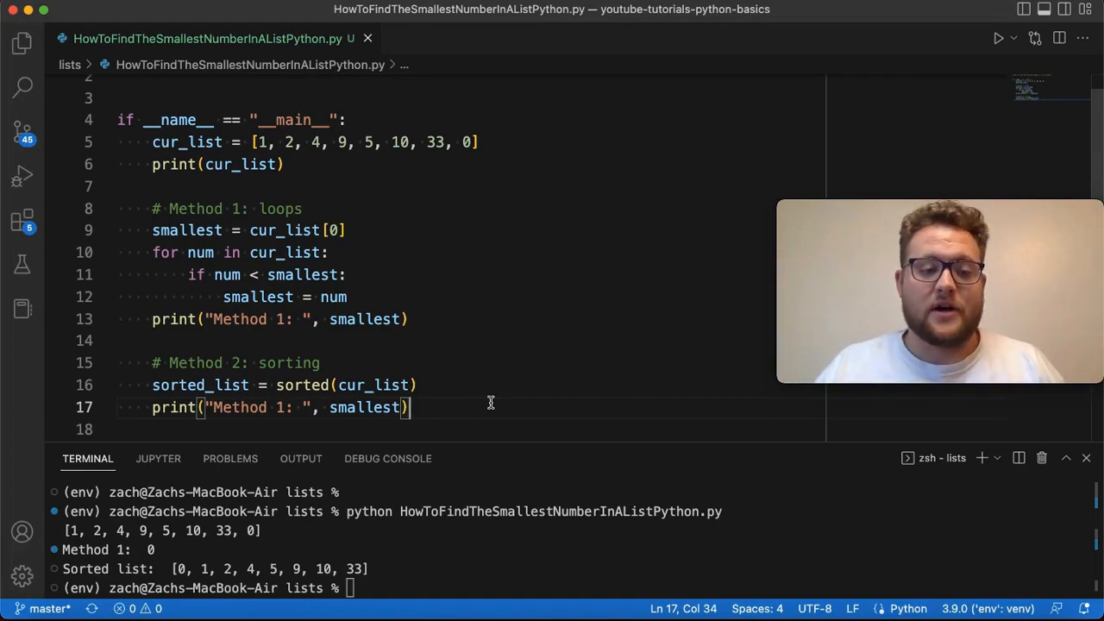
mouse_move(326, 385)
type("smallest = sorted_list")
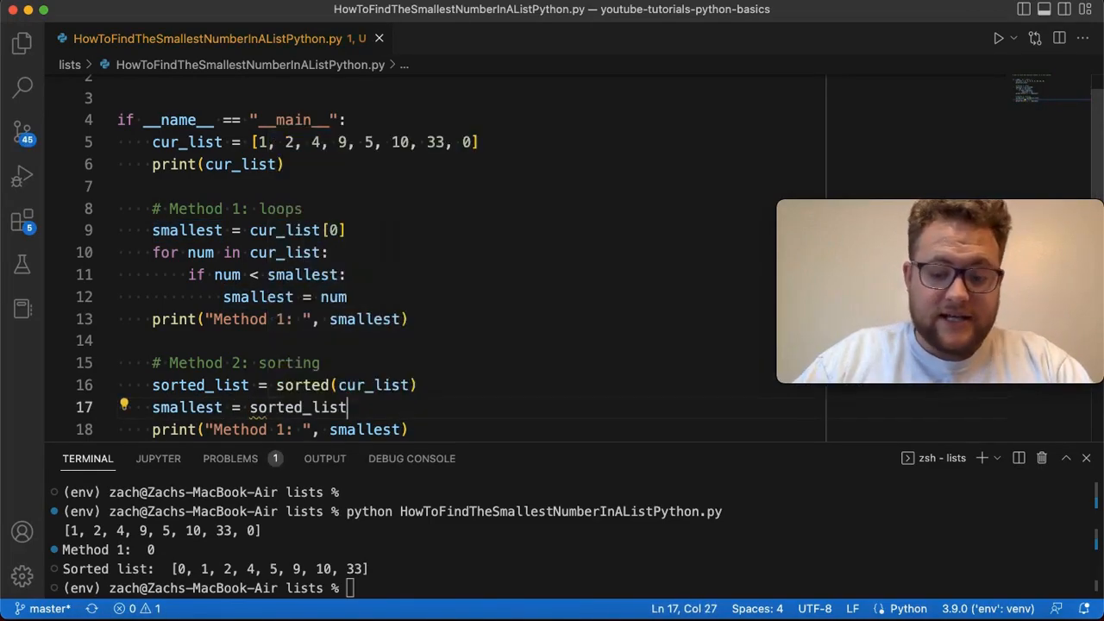
- Index the sorted(cur_list) result with [0] to get the smallest value
type("[0")
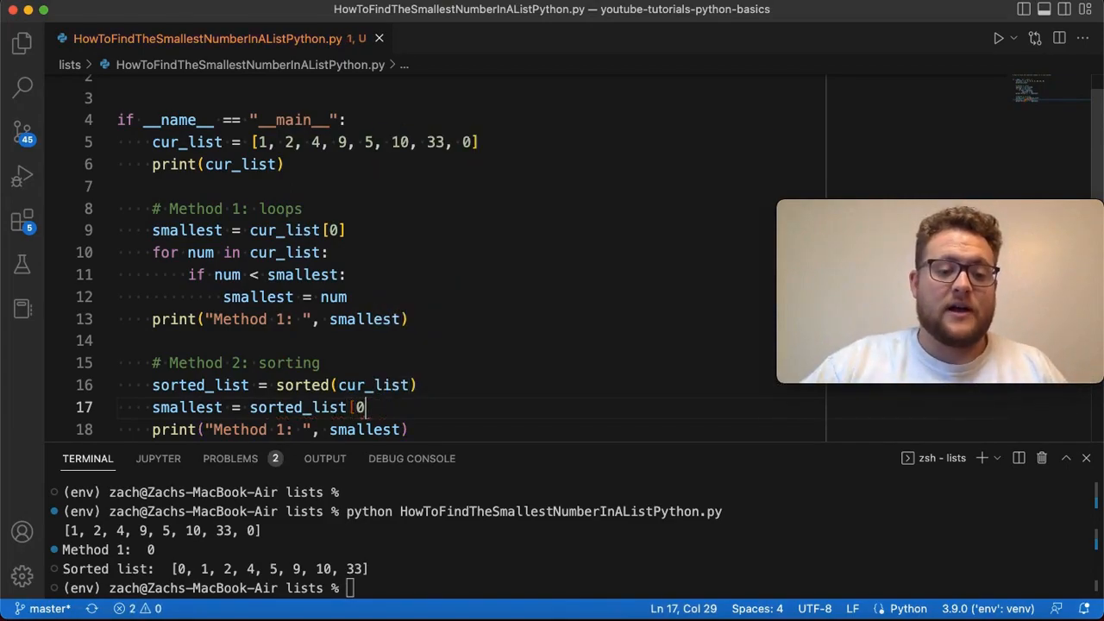
type("]")
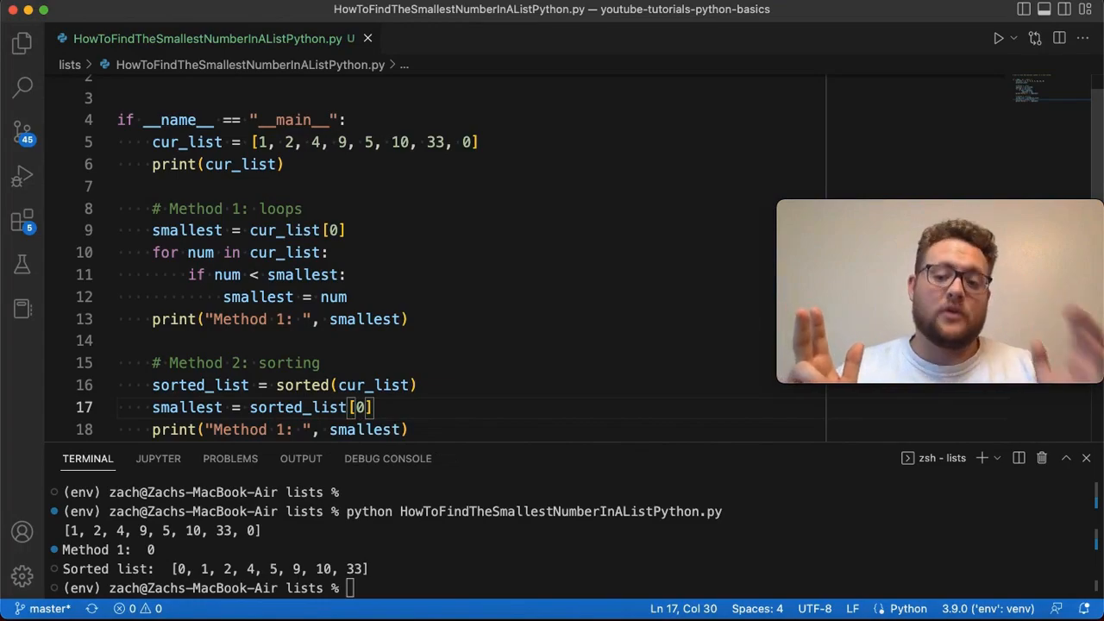
mouse_move(388, 407)
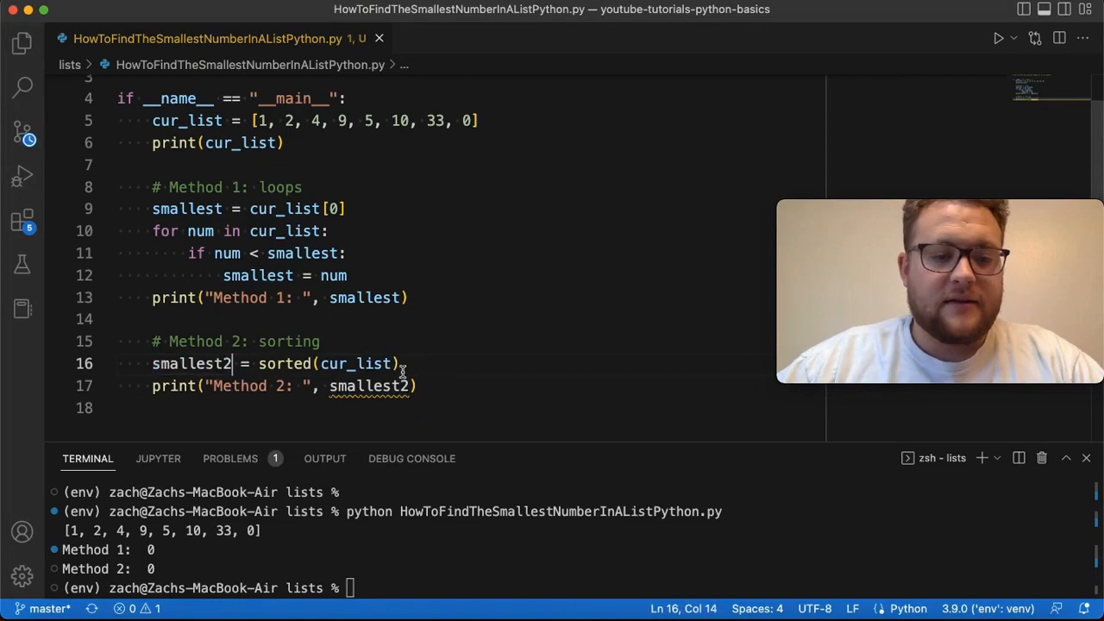
double_click(353, 364)
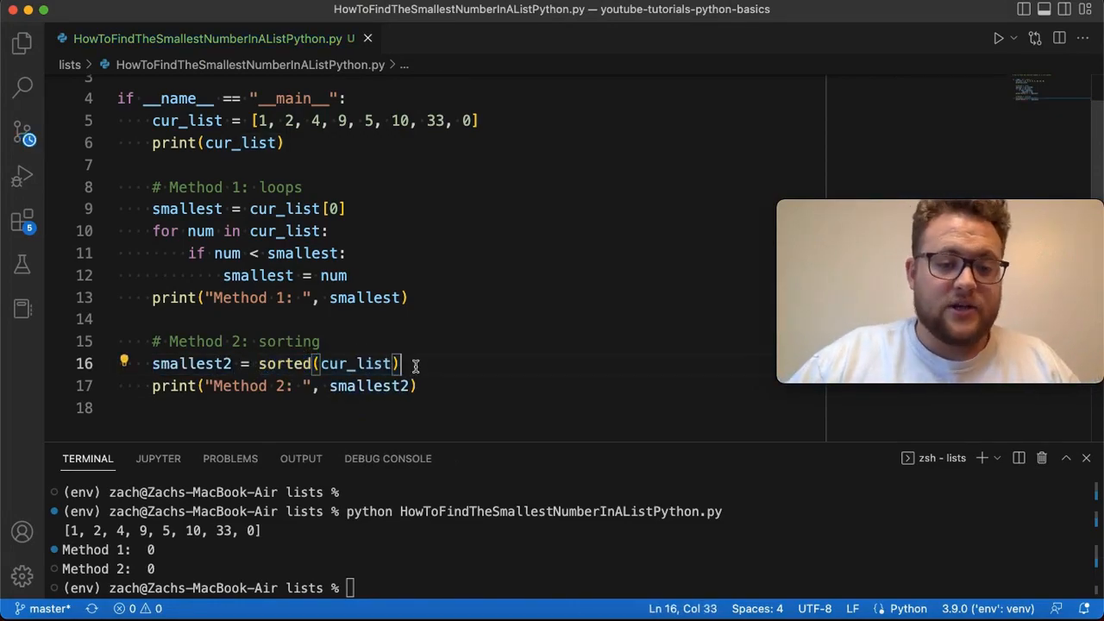
type("[0")
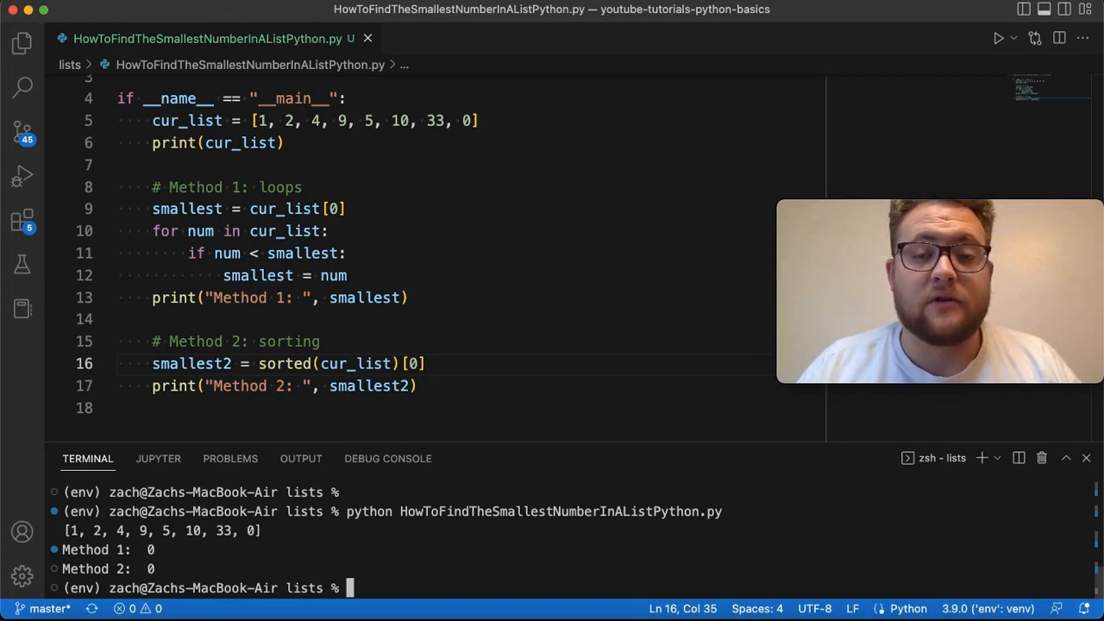
mouse_move(707, 576)
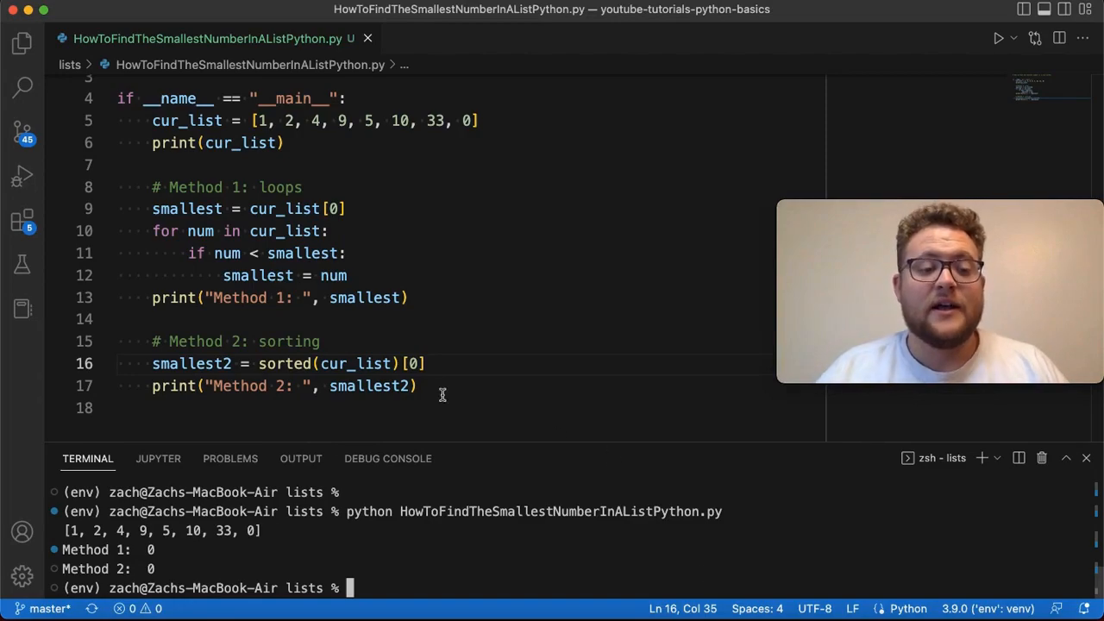
mouse_move(278, 363)
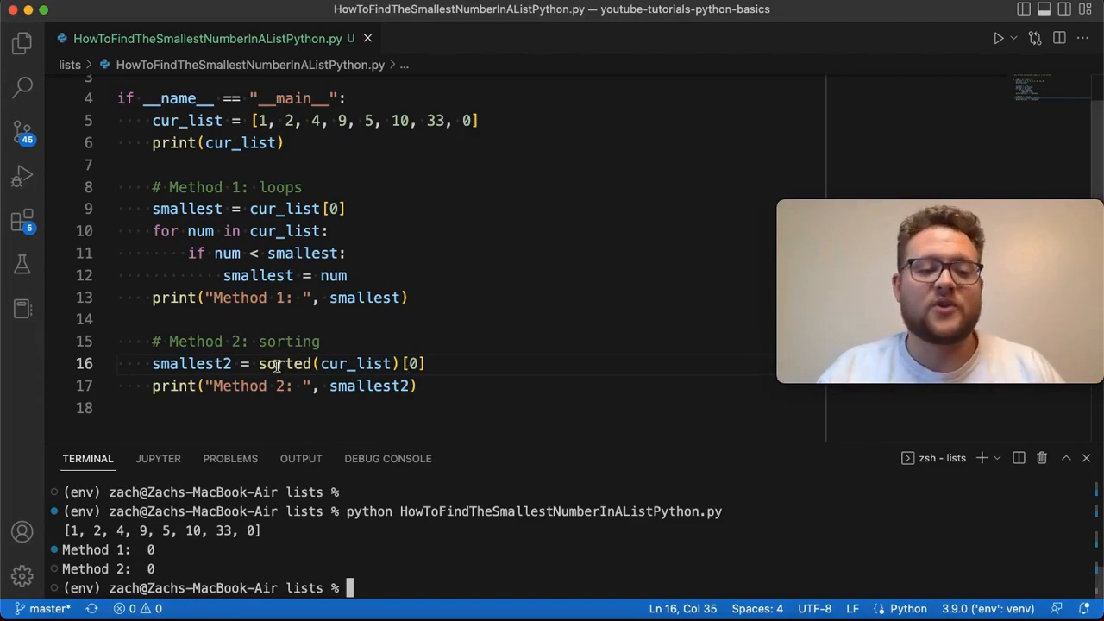
- Add a '# Method 3: Min' comment below the Method 2 print line
left_click(420, 385)
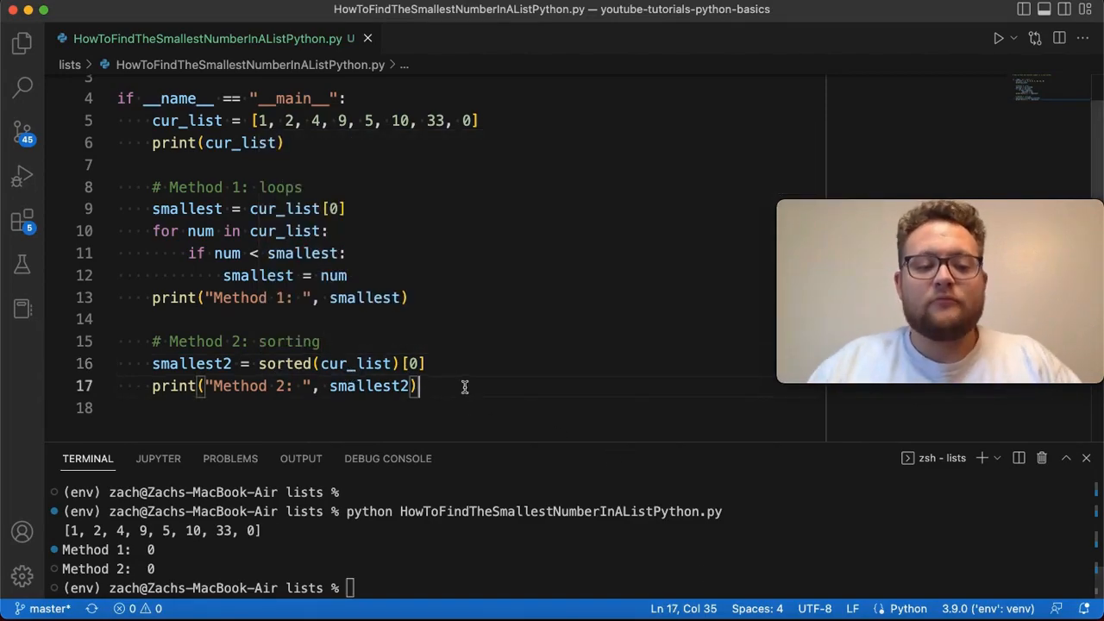
type("#")
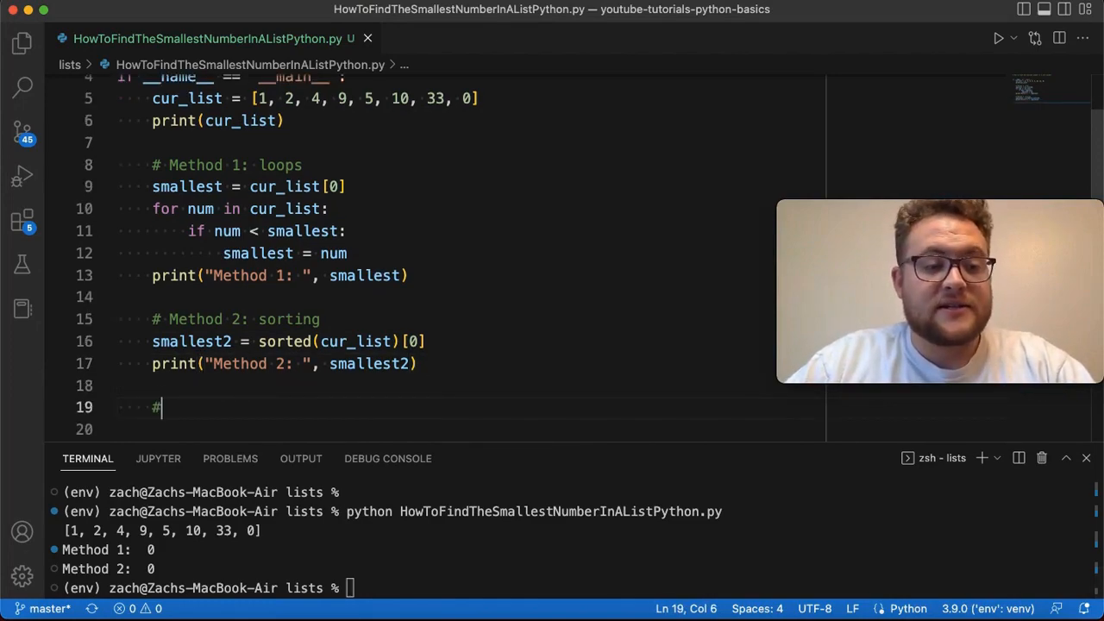
type("Method")
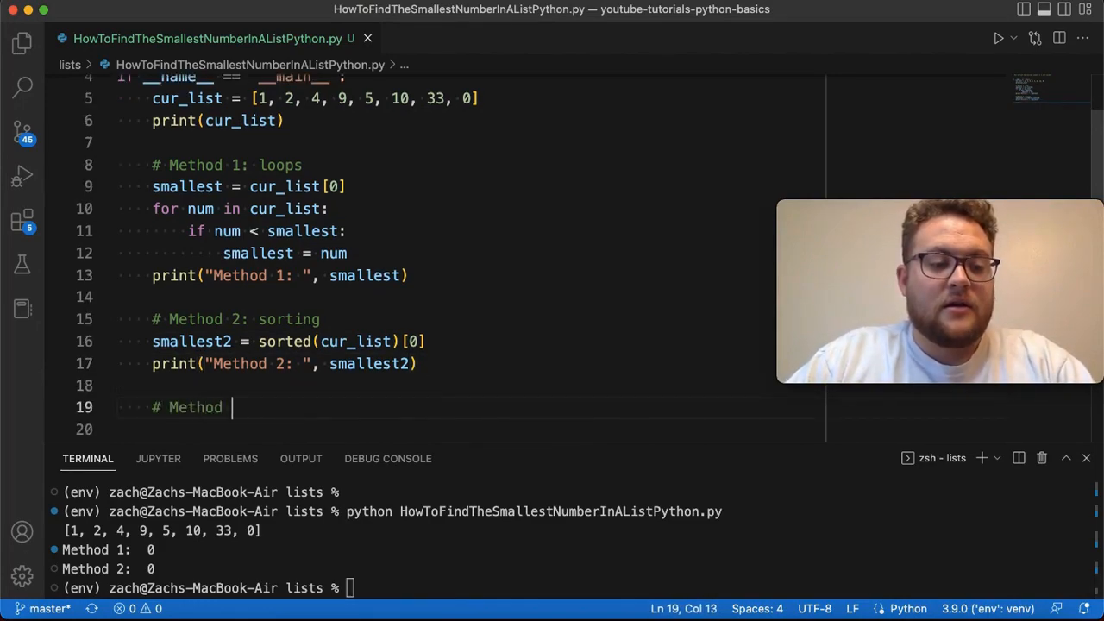
type("3: Min")
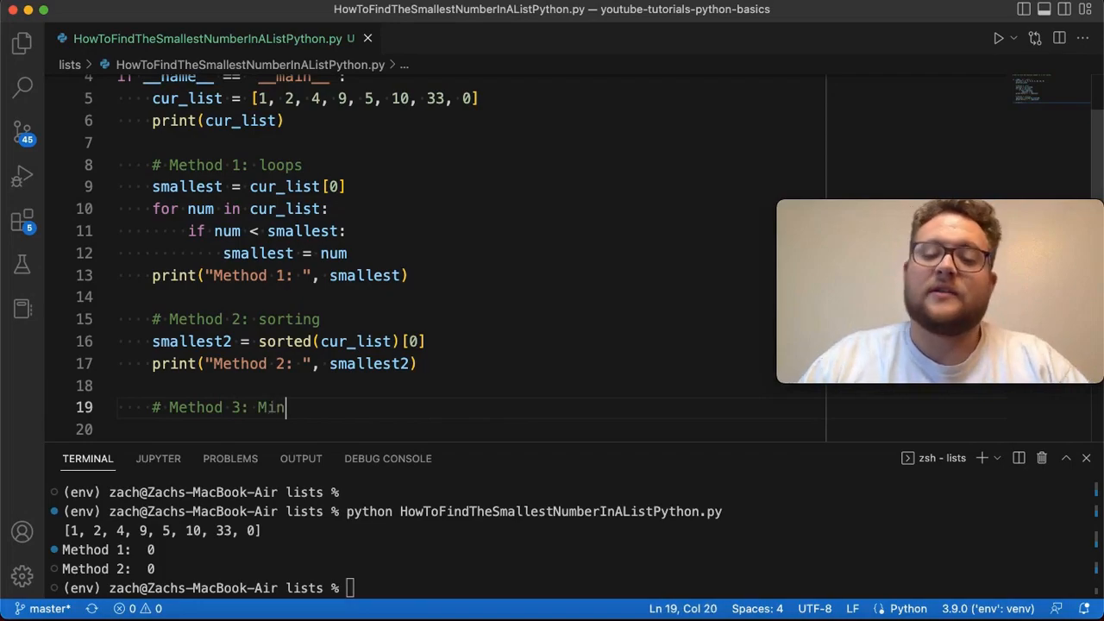
key("enter")
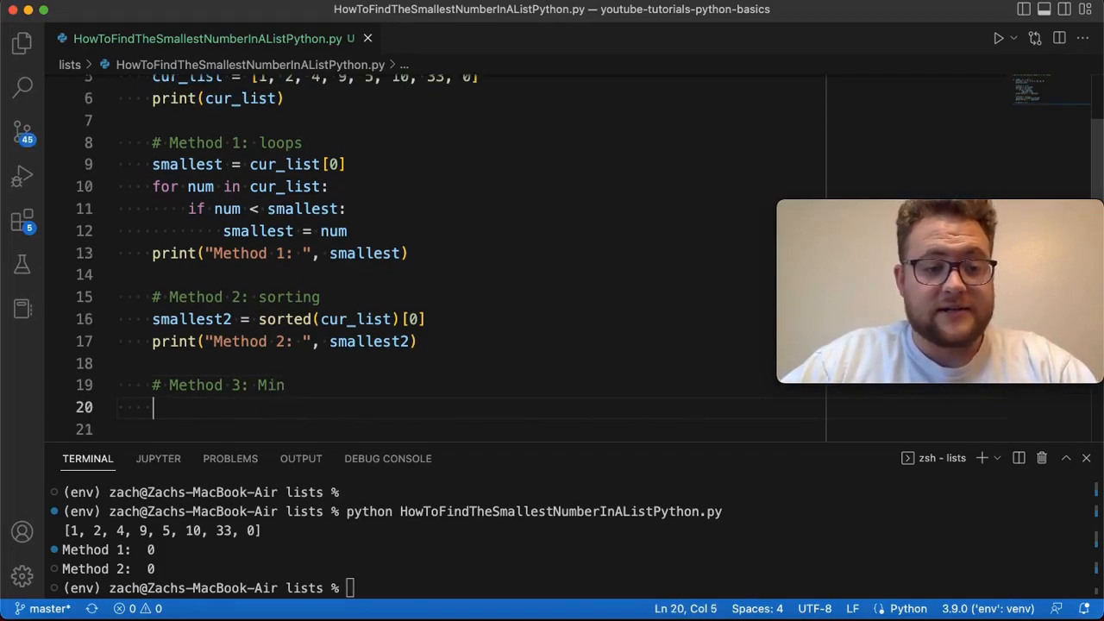
- Add smallest3 with its print line and rerun the script to check all methods
type("smallest3 = min(cur_list")
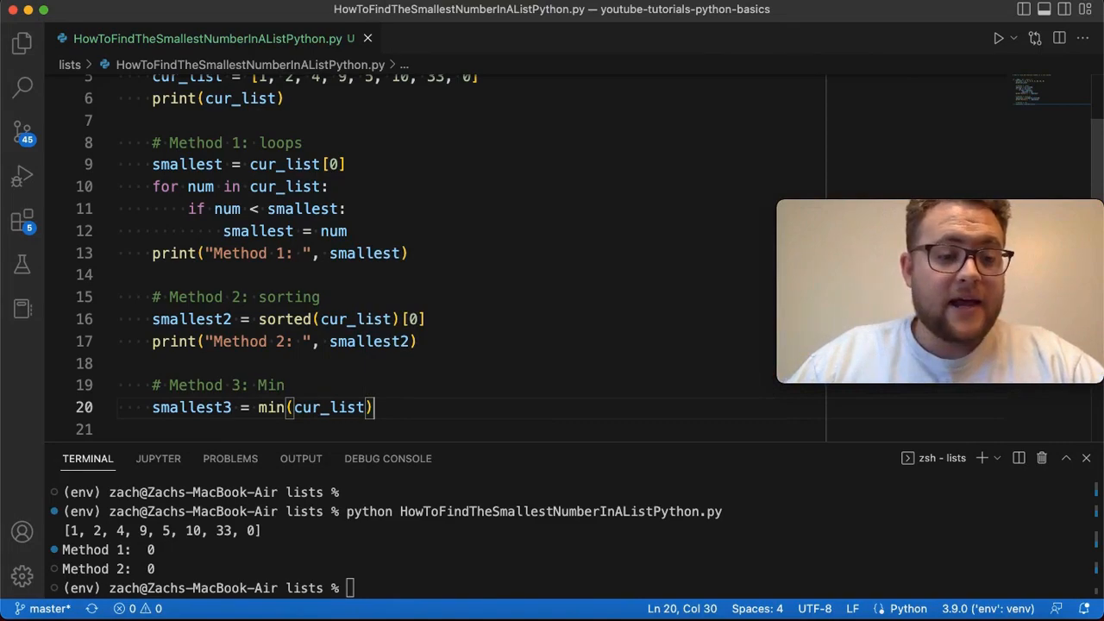
type("print(\"Method 2: \", smallest2)")
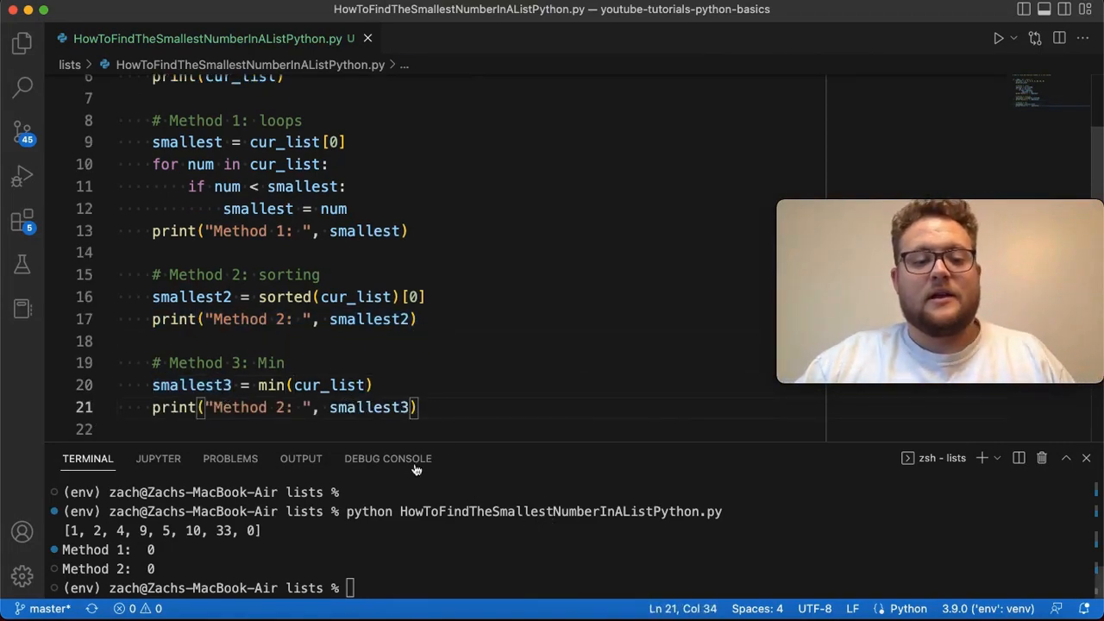
type("3")
key("Return")
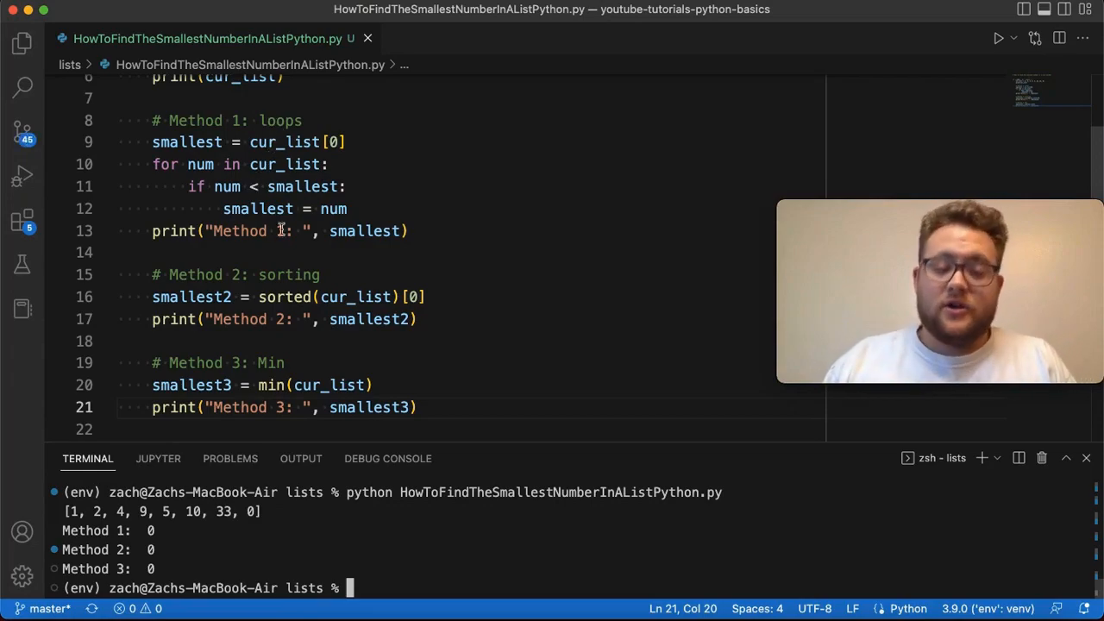
mouse_move(283, 163)
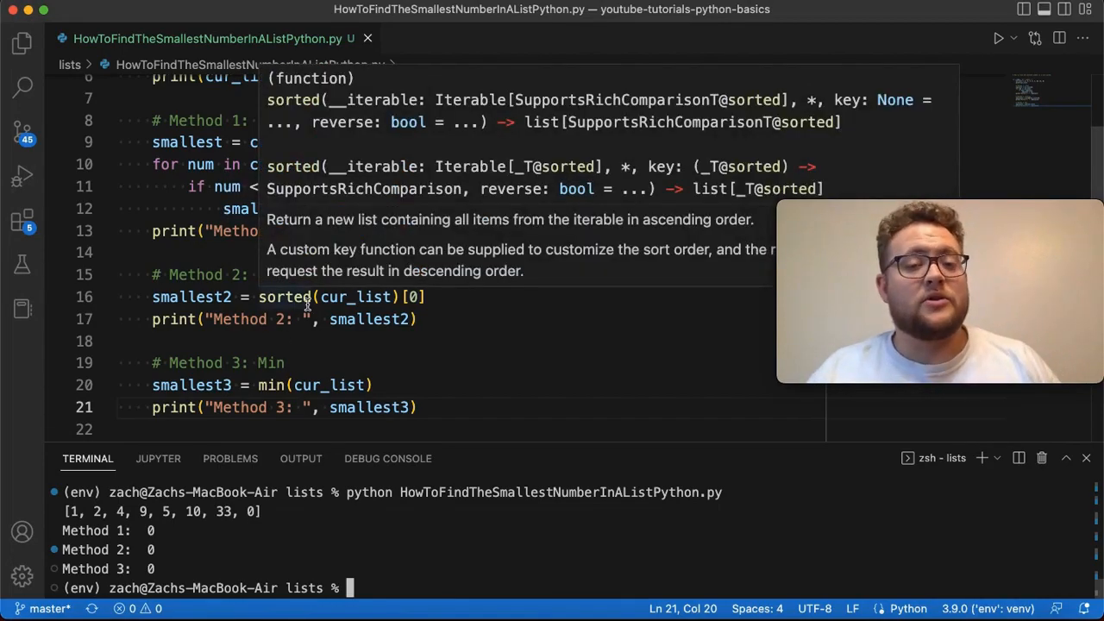
mouse_move(556, 307)
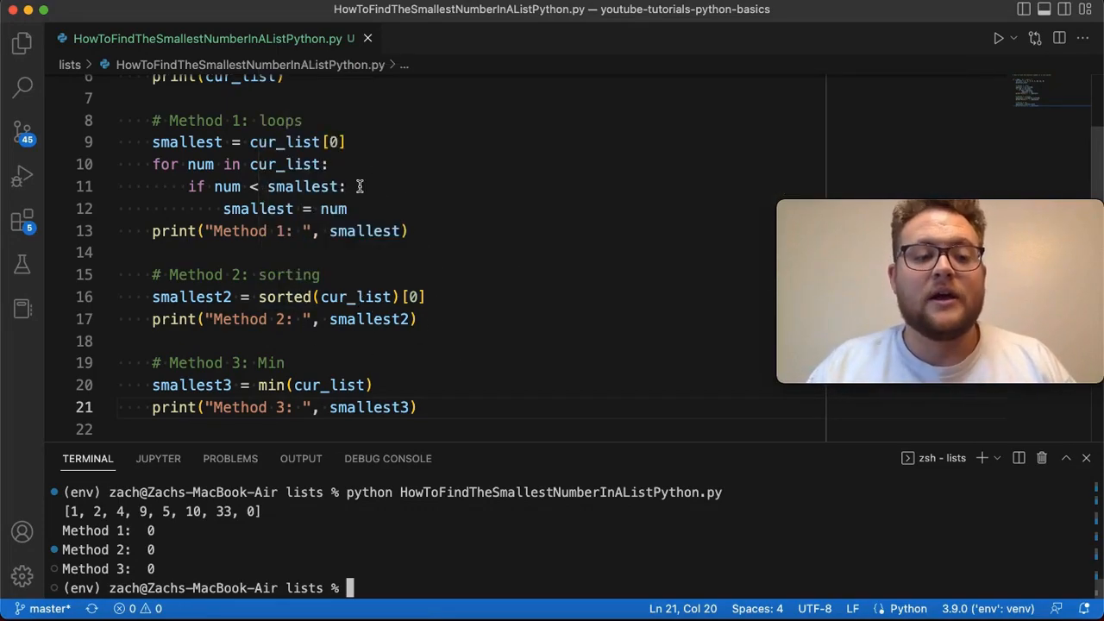
mouse_move(332, 385)
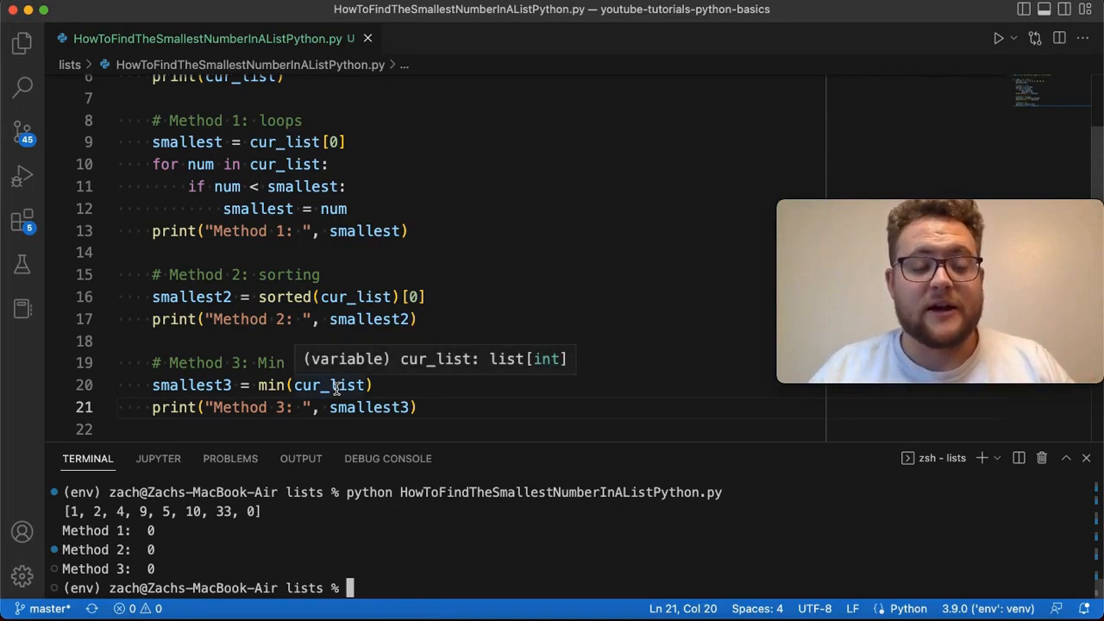